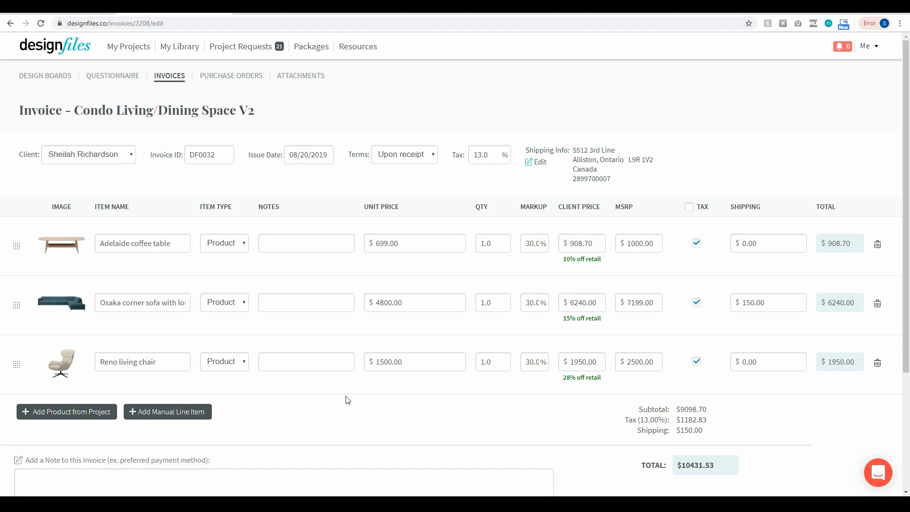
mouse_move(257, 383)
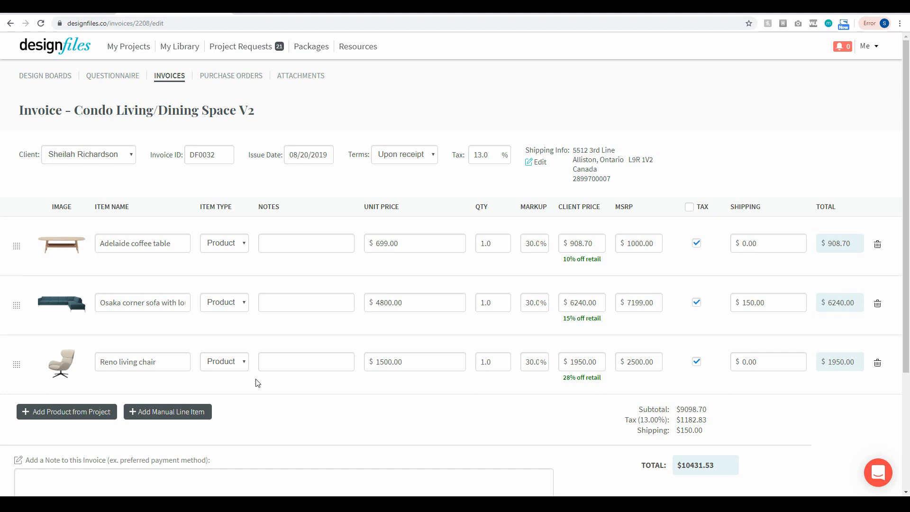
mouse_move(453, 318)
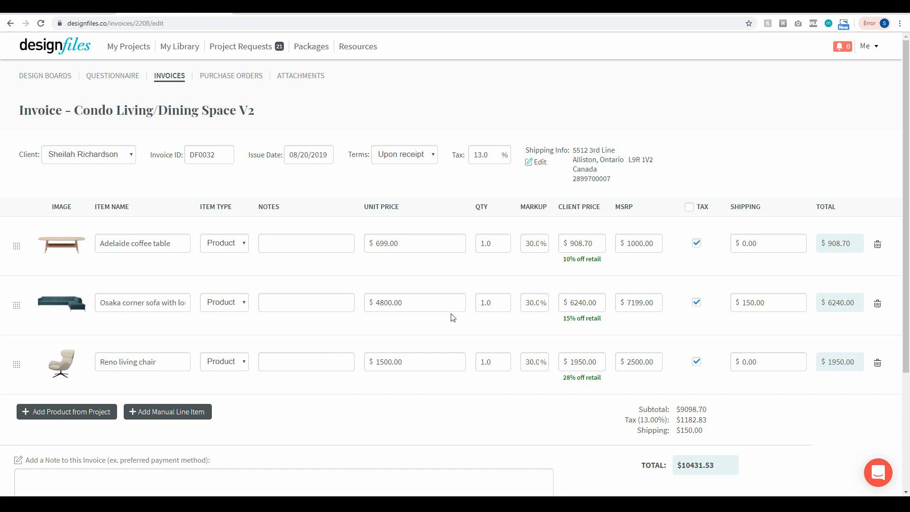
Switch on 'Allow client to pay by credit card?' for this condo invoice.
scroll(down, 3)
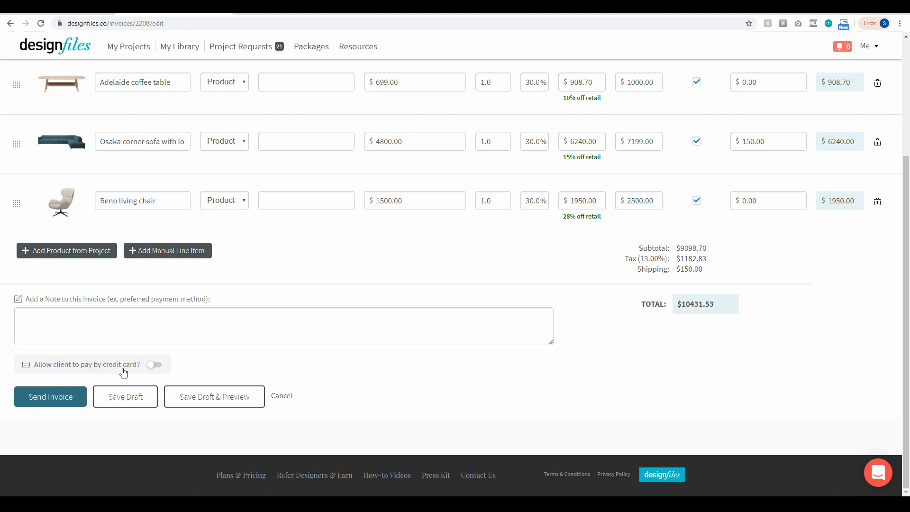
click(154, 364)
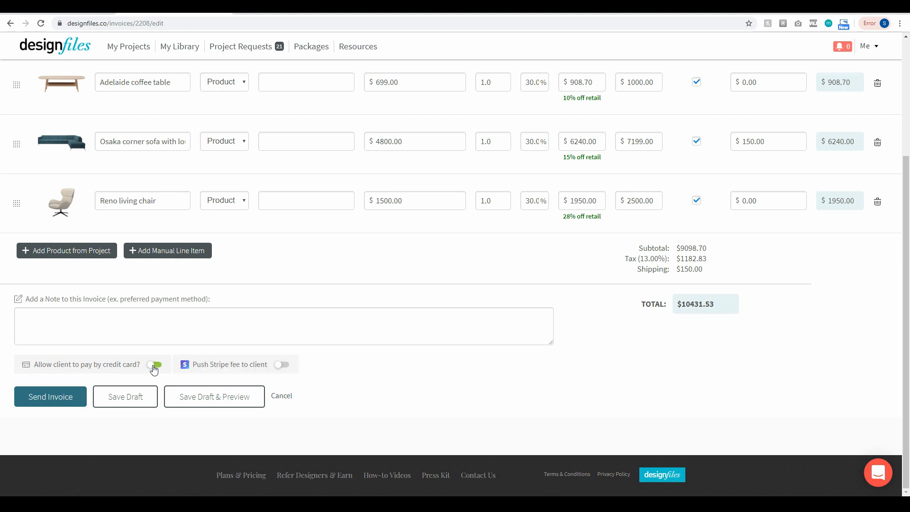
click(155, 364)
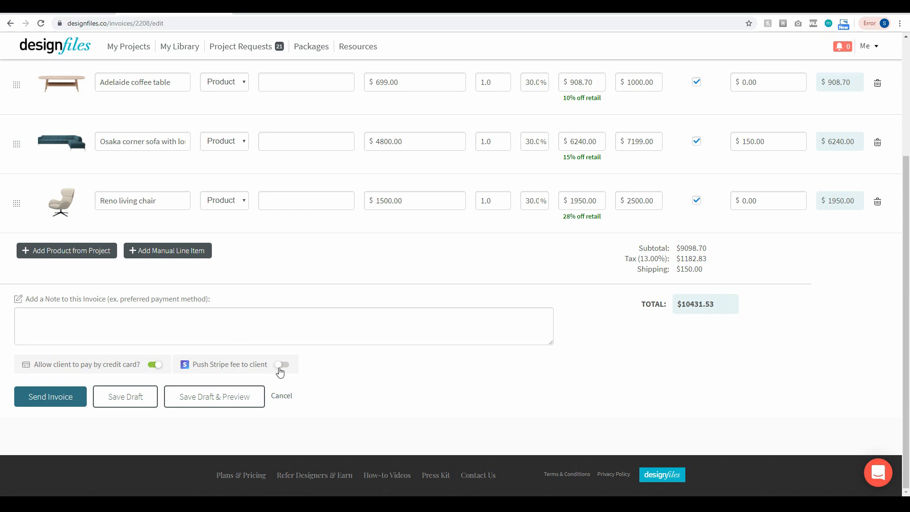
Enable 'Push Stripe fee to client', adding the $272.05 processing fee, then save the draft for preview.
click(281, 365)
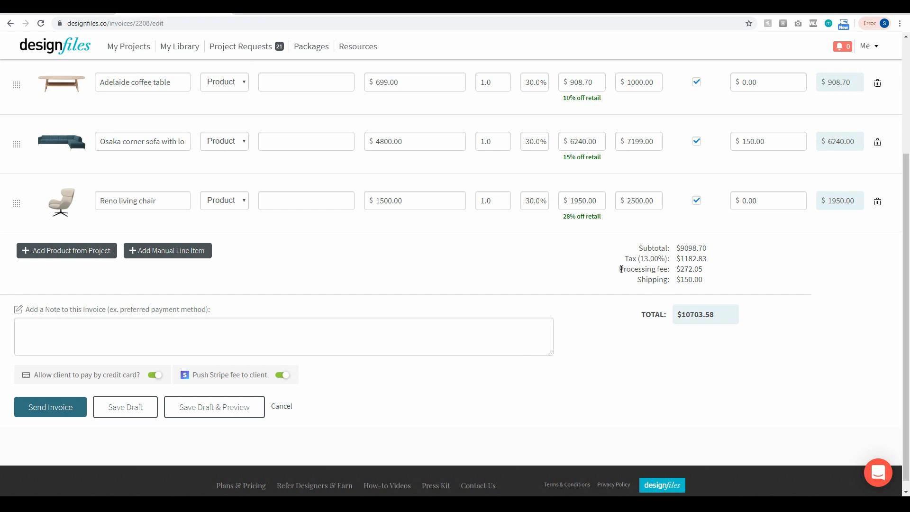
double_click(644, 269)
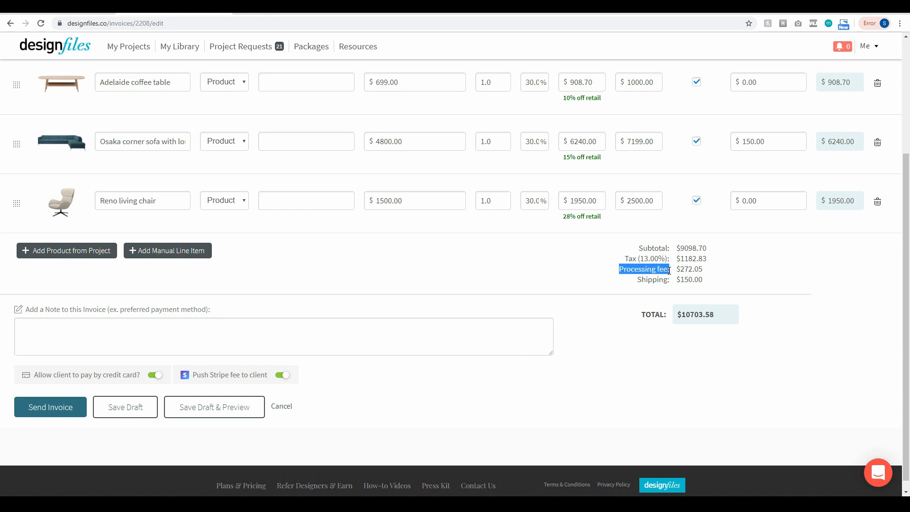
mouse_move(655, 311)
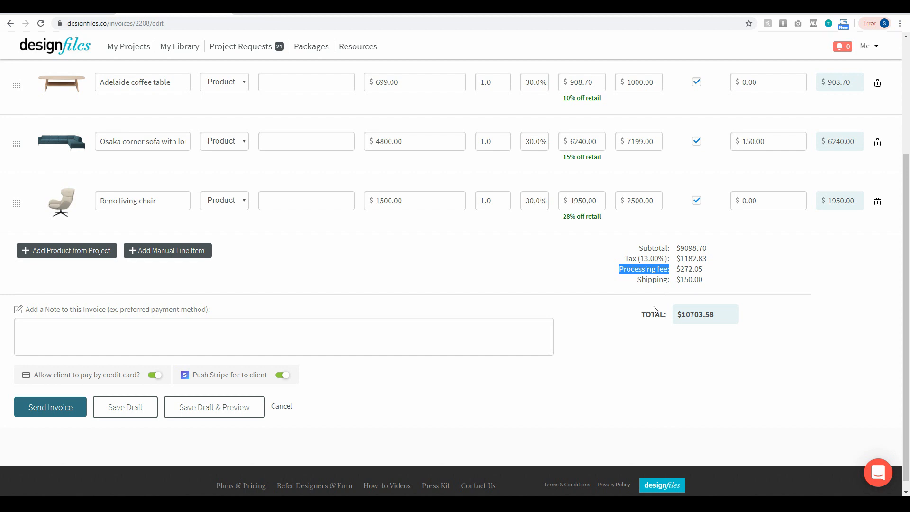
mouse_move(349, 409)
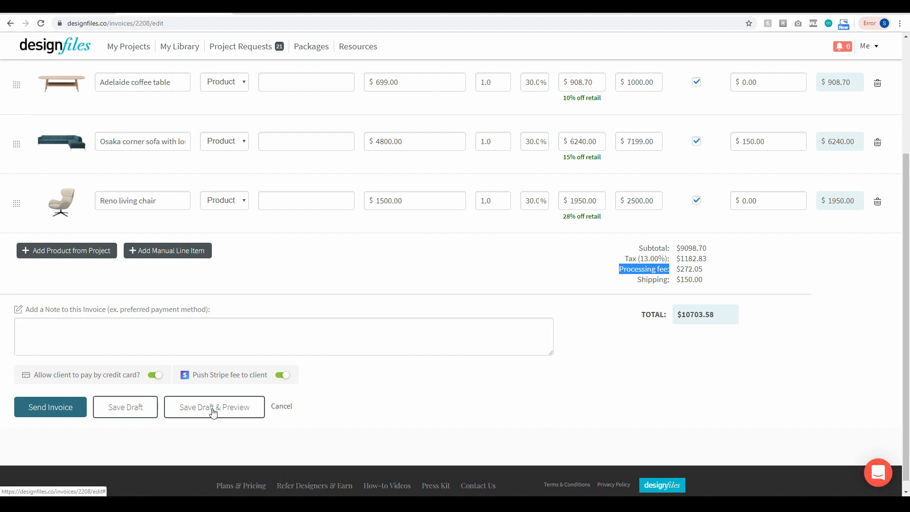
click(214, 406)
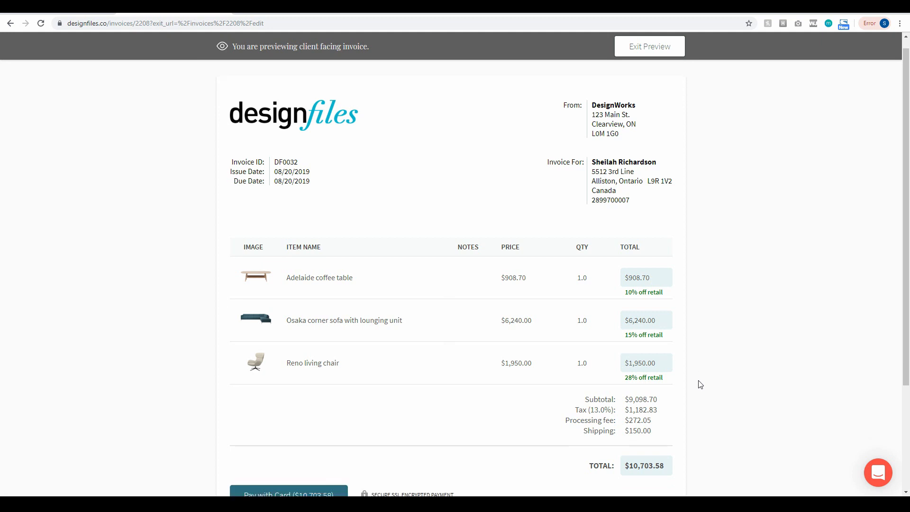
Review the client-facing preview showing full totals and Pay with Card for $10,703.58.
scroll(down, 3)
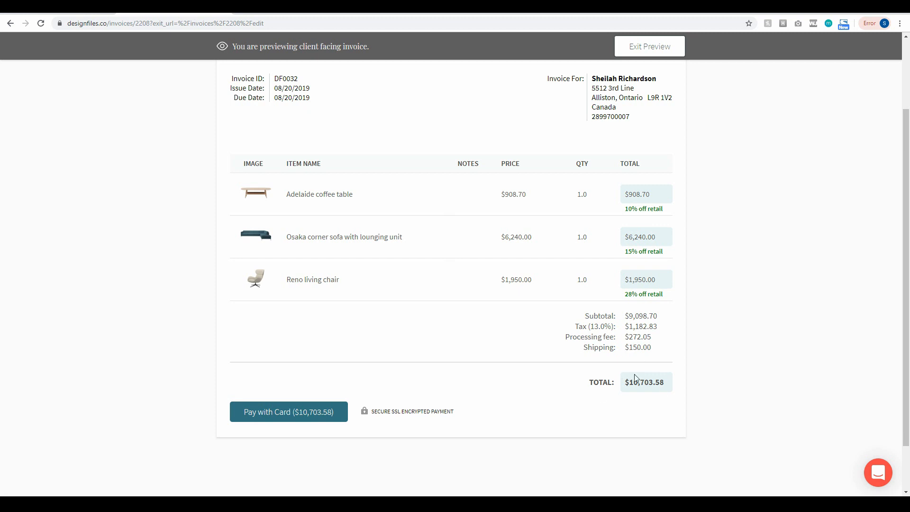
mouse_move(782, 370)
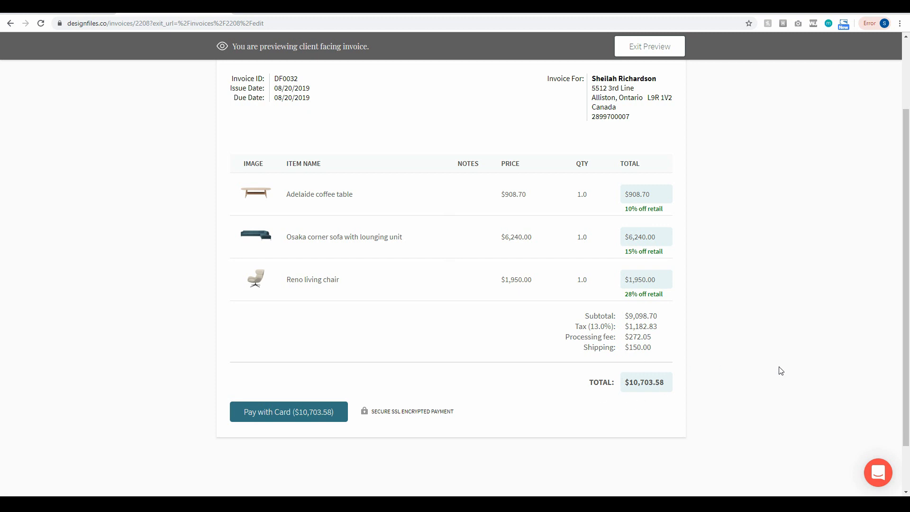